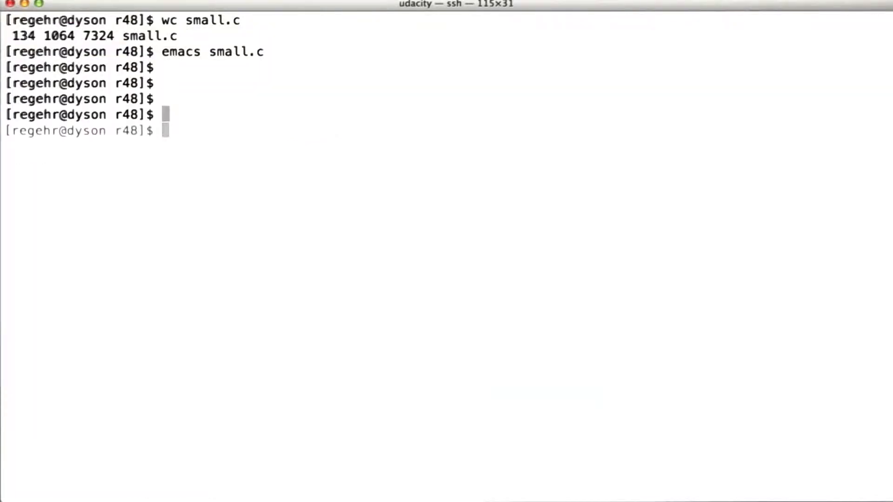
Step: In r47, list the files and run clang -O2 small.c, triggering the LLVM assertion crash
{"action": "type", "text": "cd ../r47"}
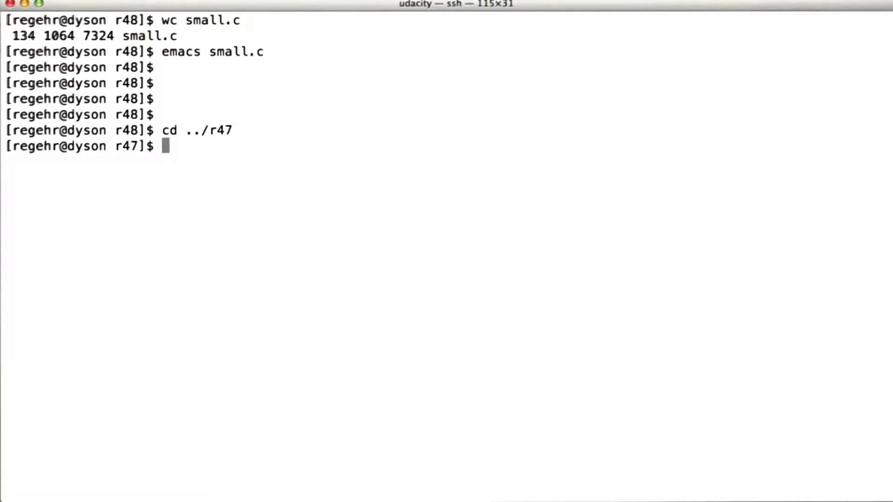
{"action": "type", "text": "ls"}
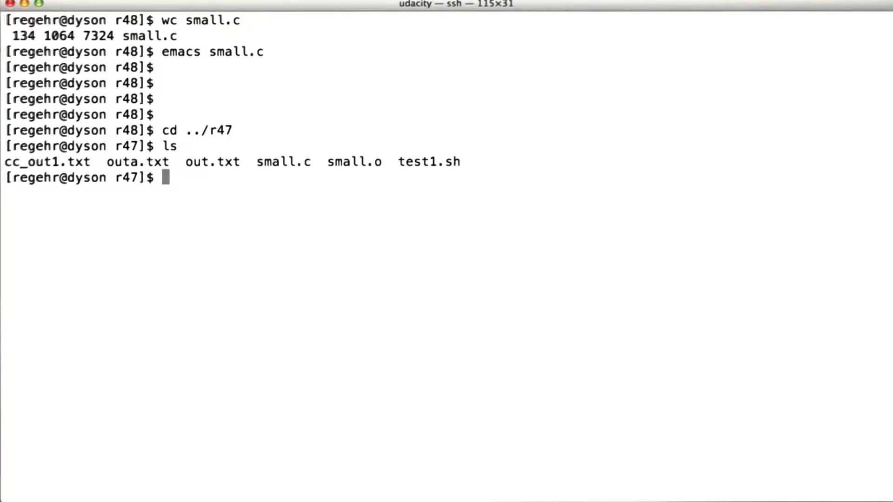
{"action": "type", "text": "clang -O2 c"}
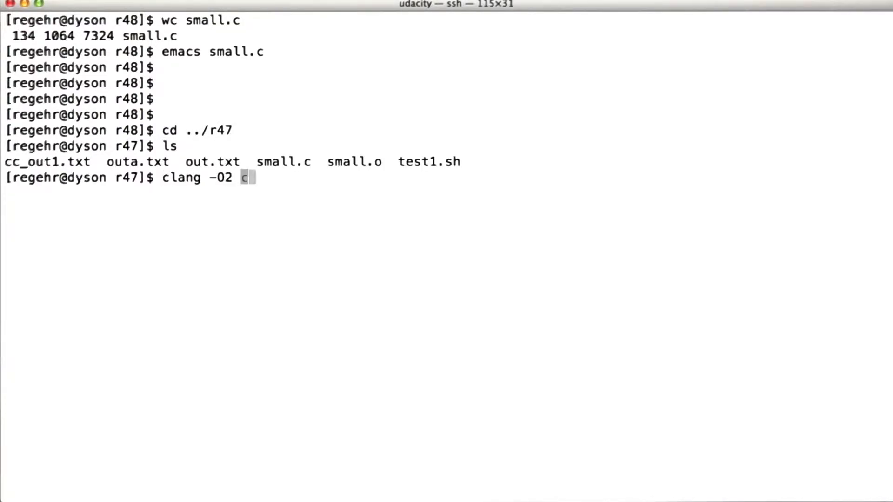
{"action": "key", "text": "Return"}
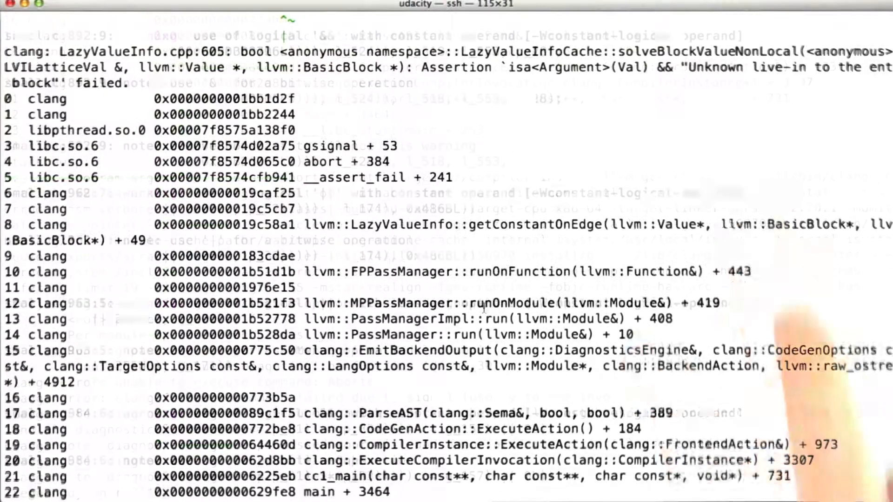